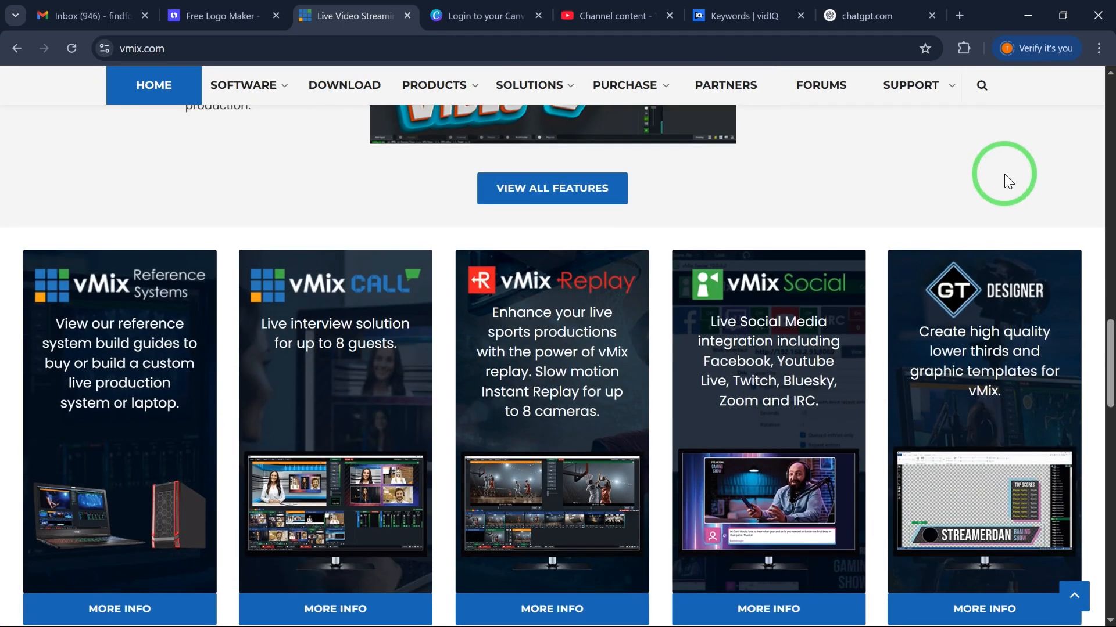
Step: Launch the vmix28 installer and accept the licence agreement
scroll("down", 3)
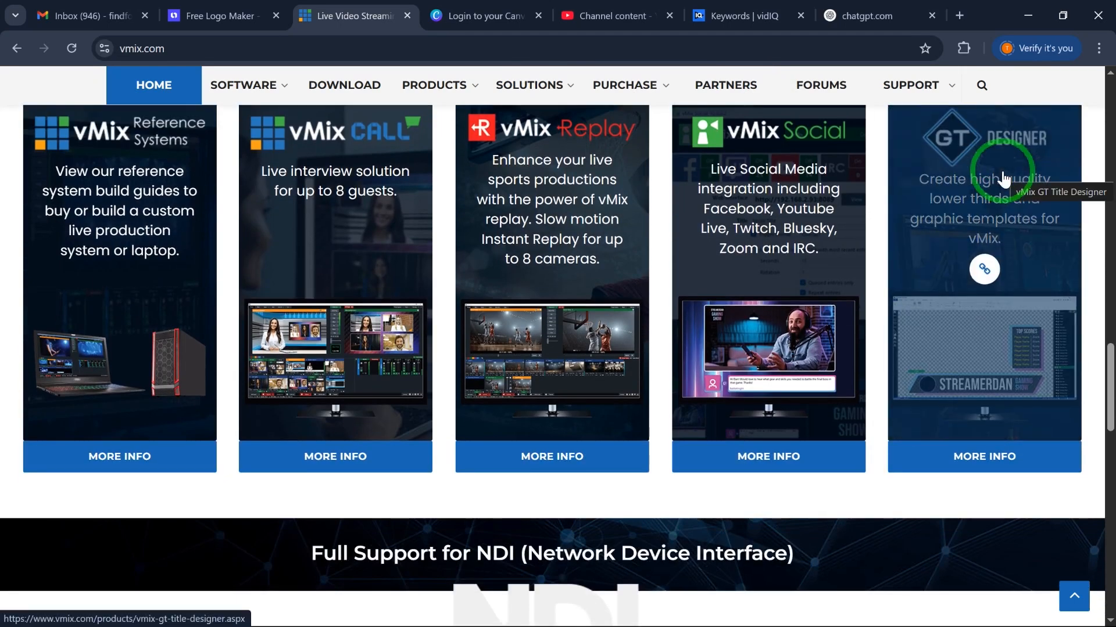
scroll("down", 3)
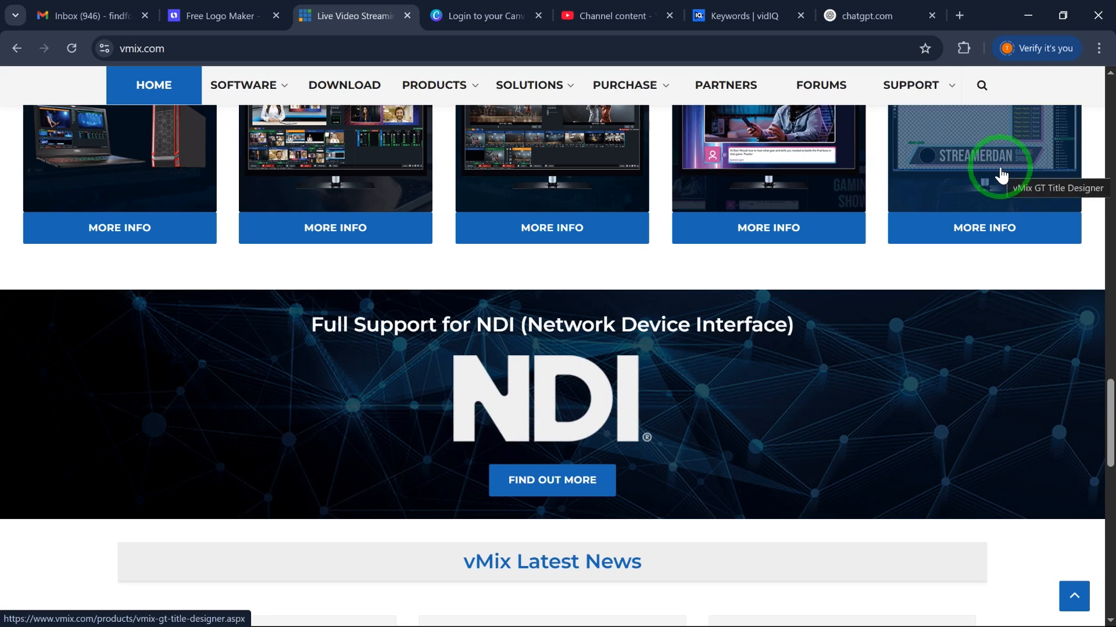
scroll("down", 3)
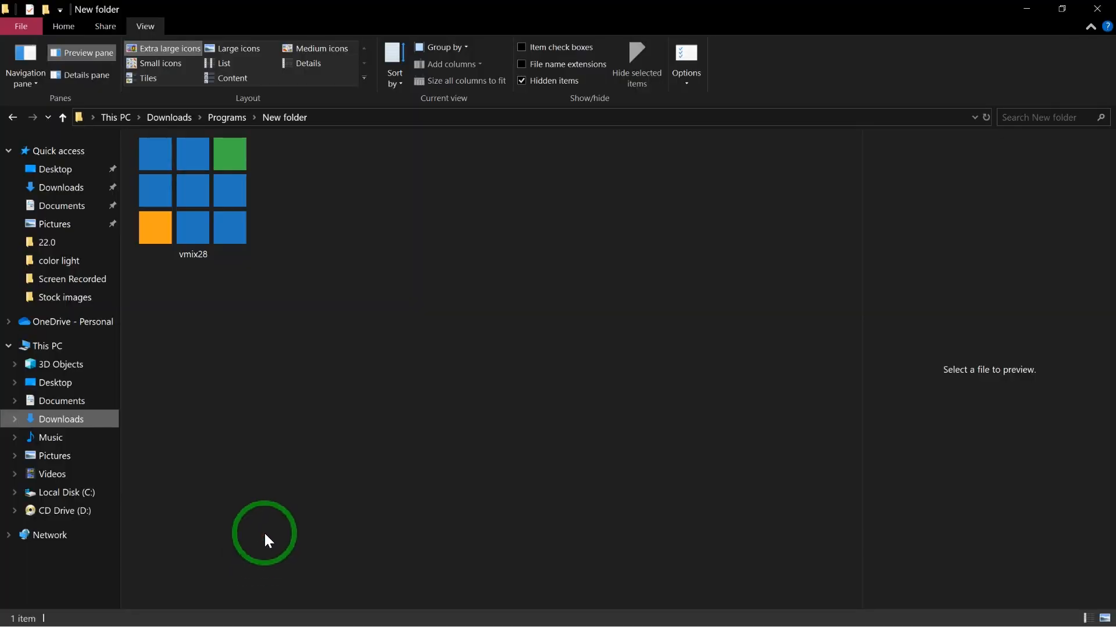
double_click(192, 190)
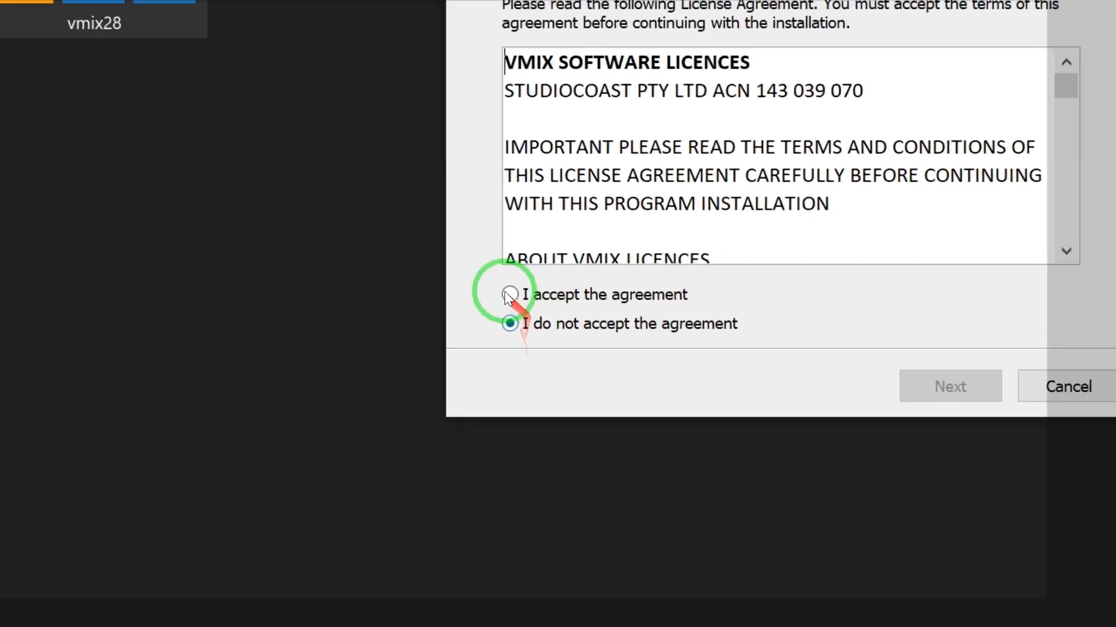
left_click(510, 295)
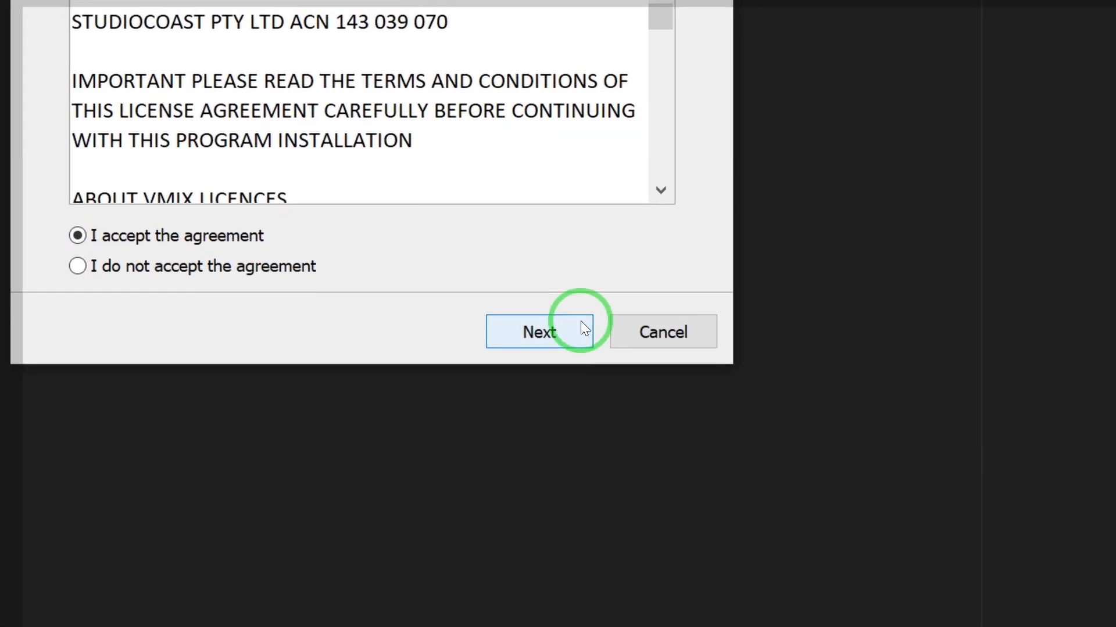
Step: Install with the default vMix shortcuts folder and desktop shortcut, choosing English
left_click(539, 331)
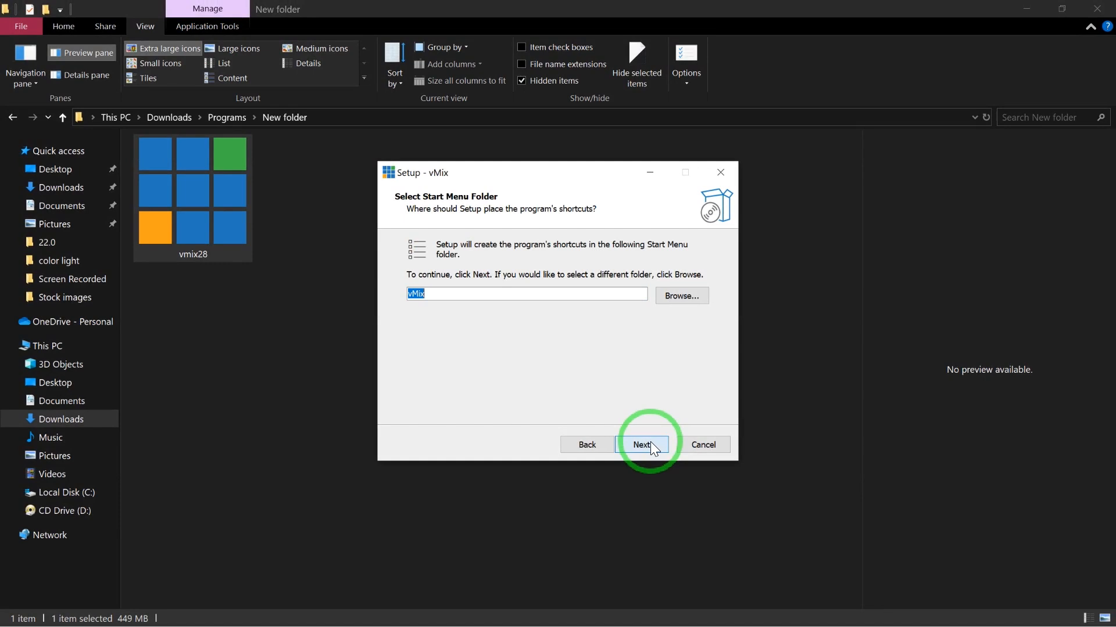
left_click(641, 444)
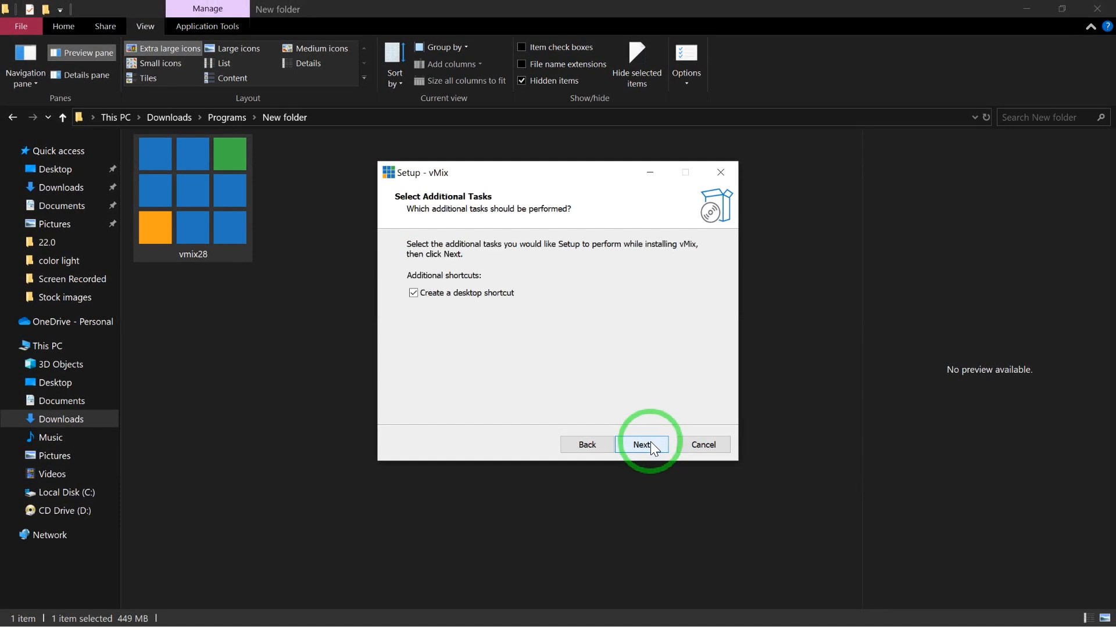
mouse_move(565, 368)
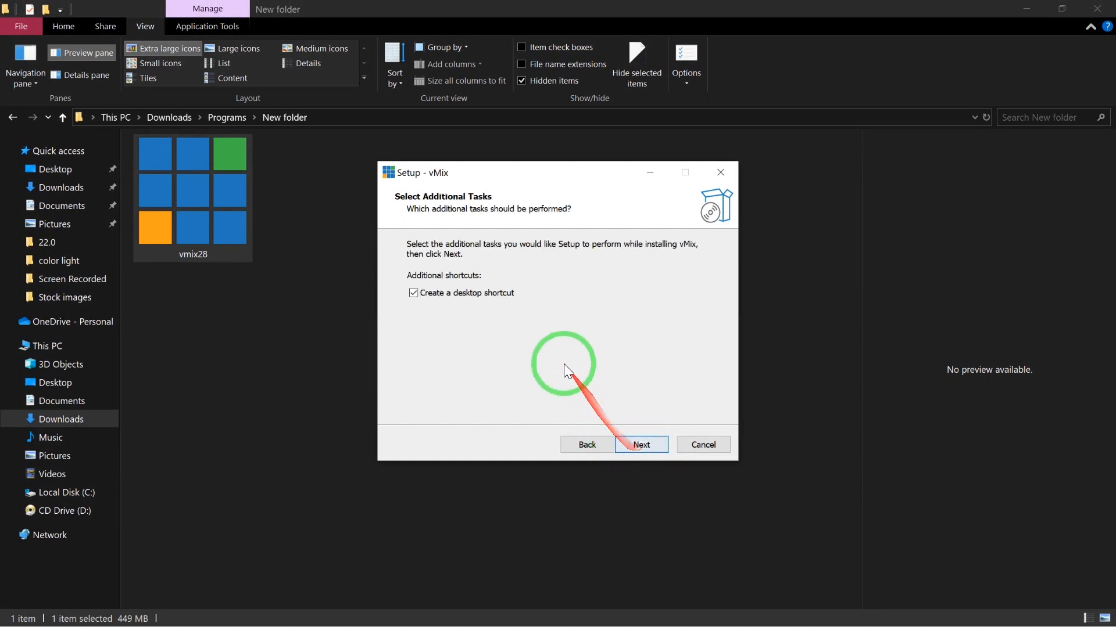
left_click(640, 443)
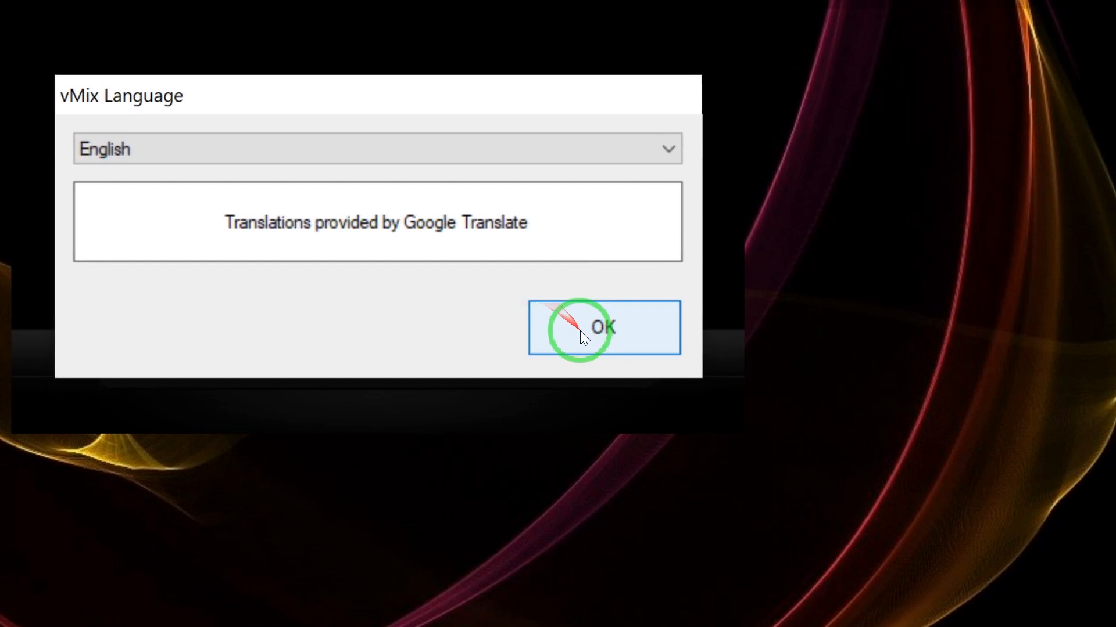
left_click(601, 328)
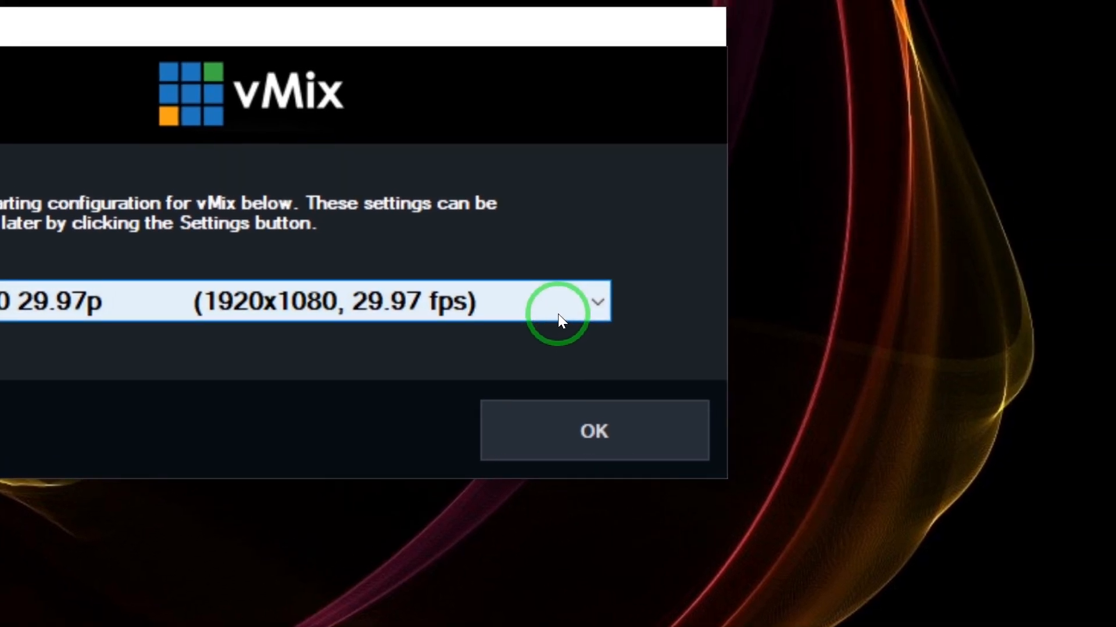
Step: Choose the 1080p 29.97 (1920x1080) starting format and confirm it
left_click(596, 301)
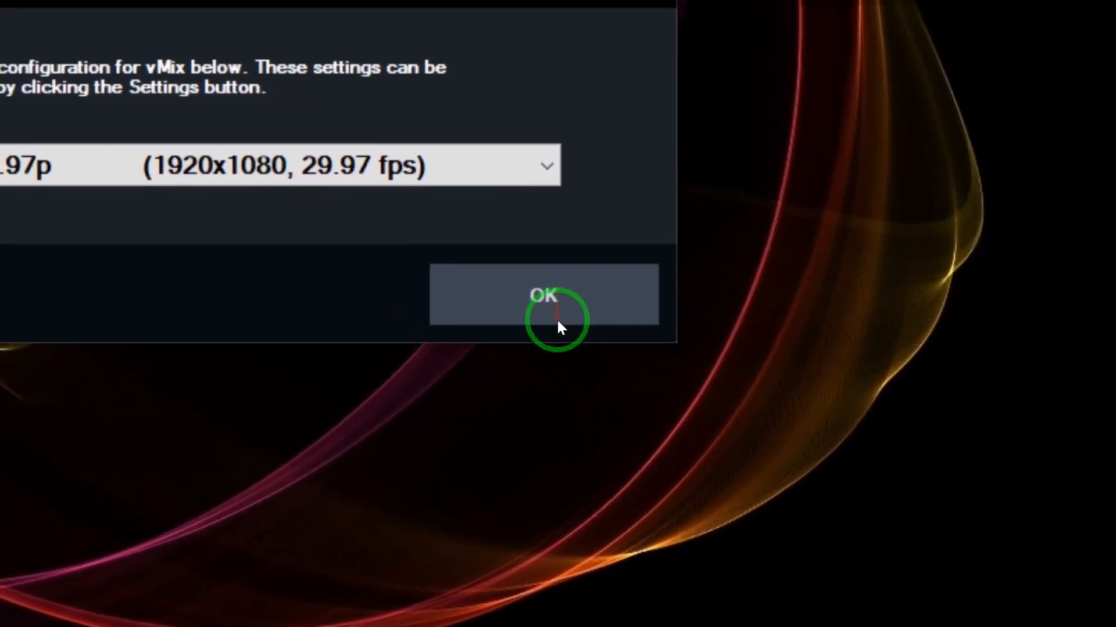
left_click(544, 295)
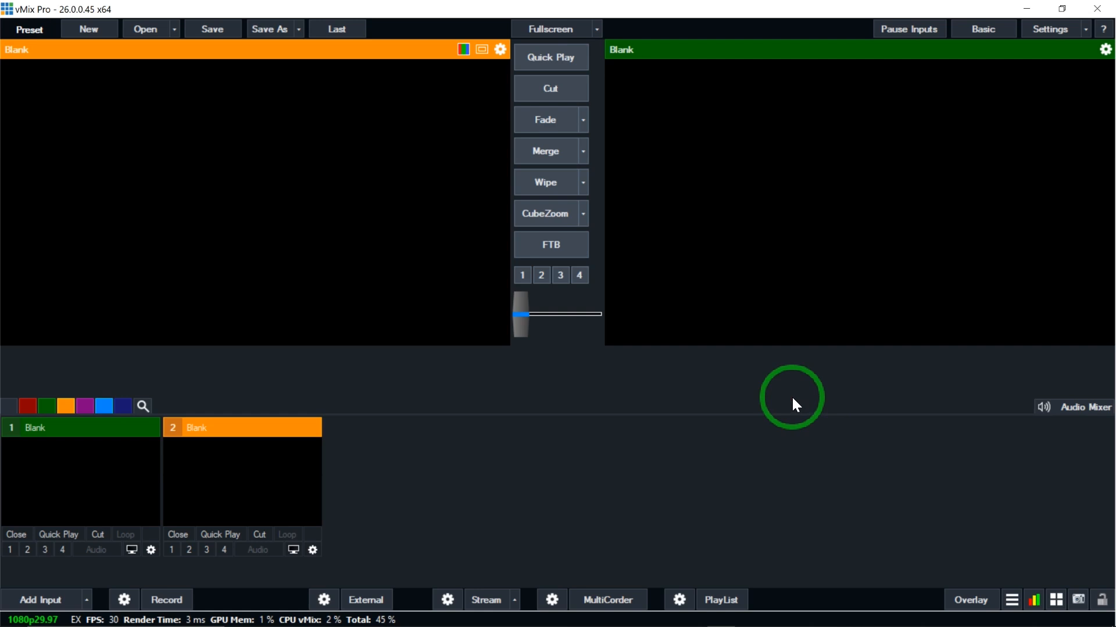
mouse_move(795, 399)
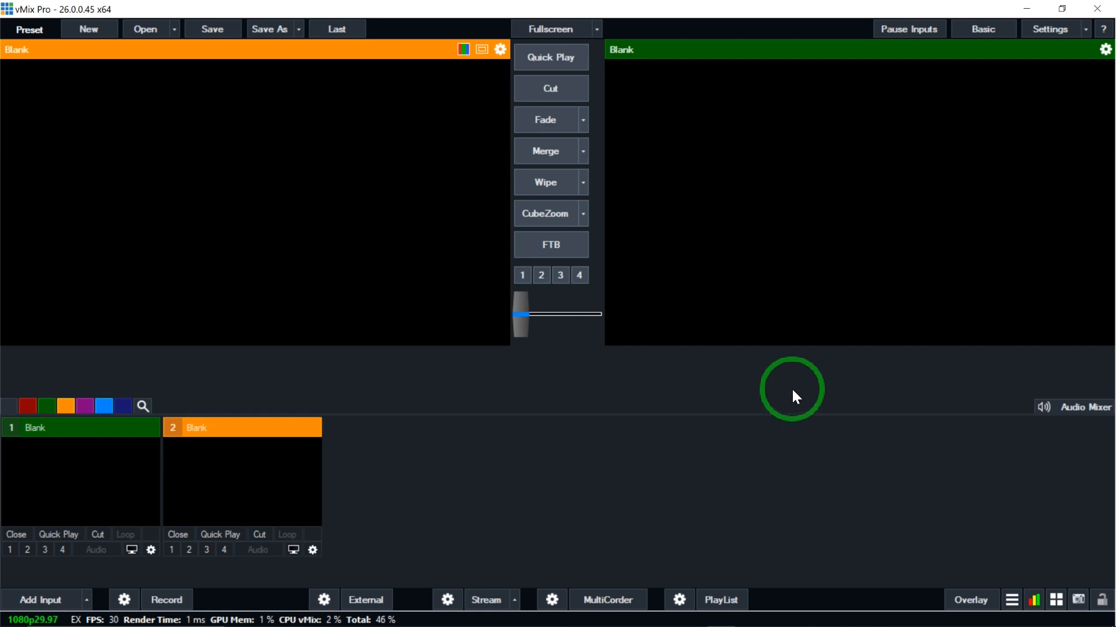